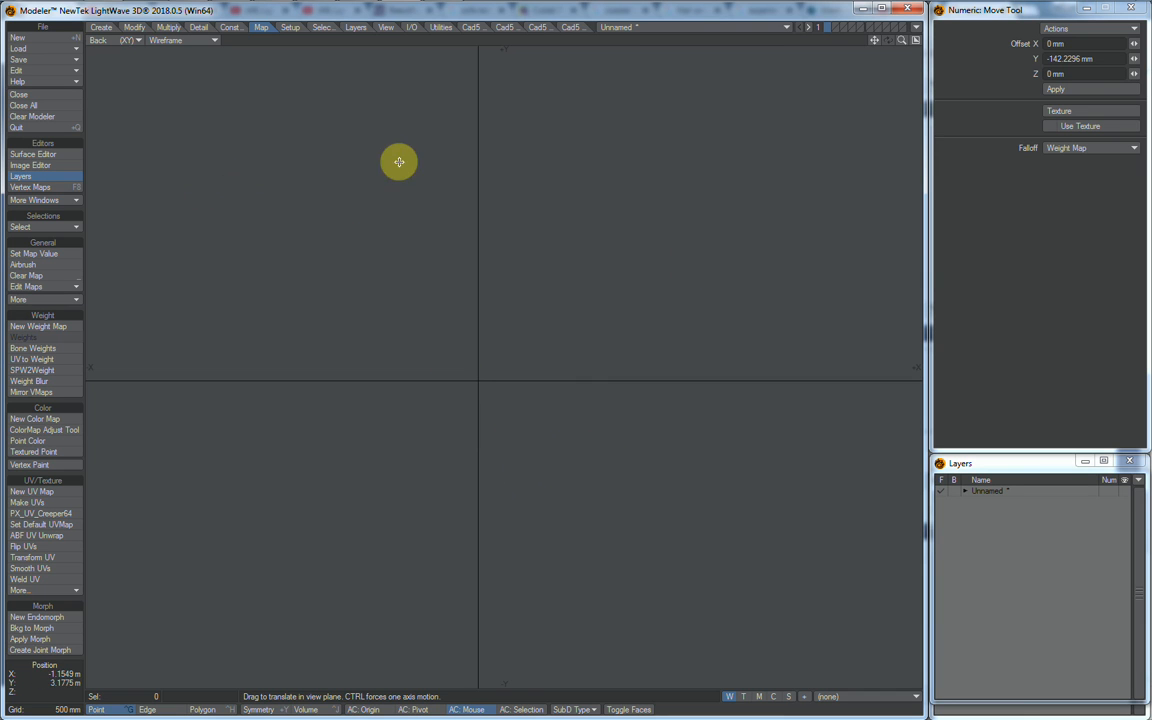
mouse_move(112, 40)
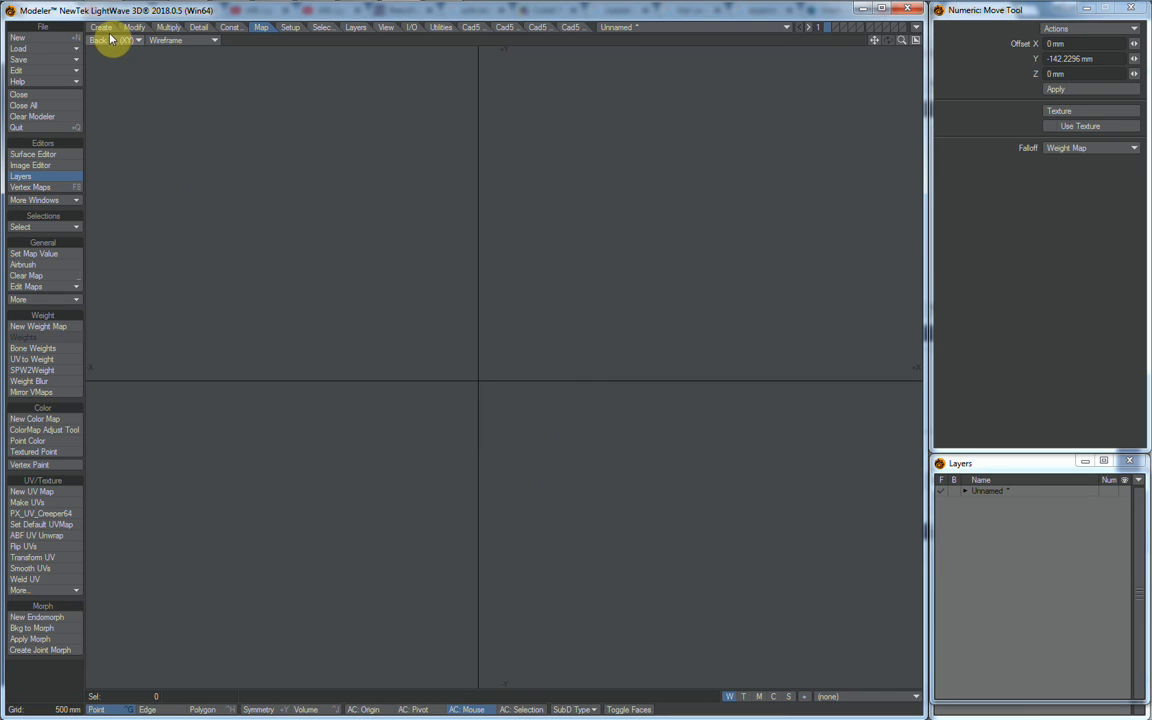
- Pick the Disc primitive from the Create tools to draw a small octagonal profile
left_click(100, 27)
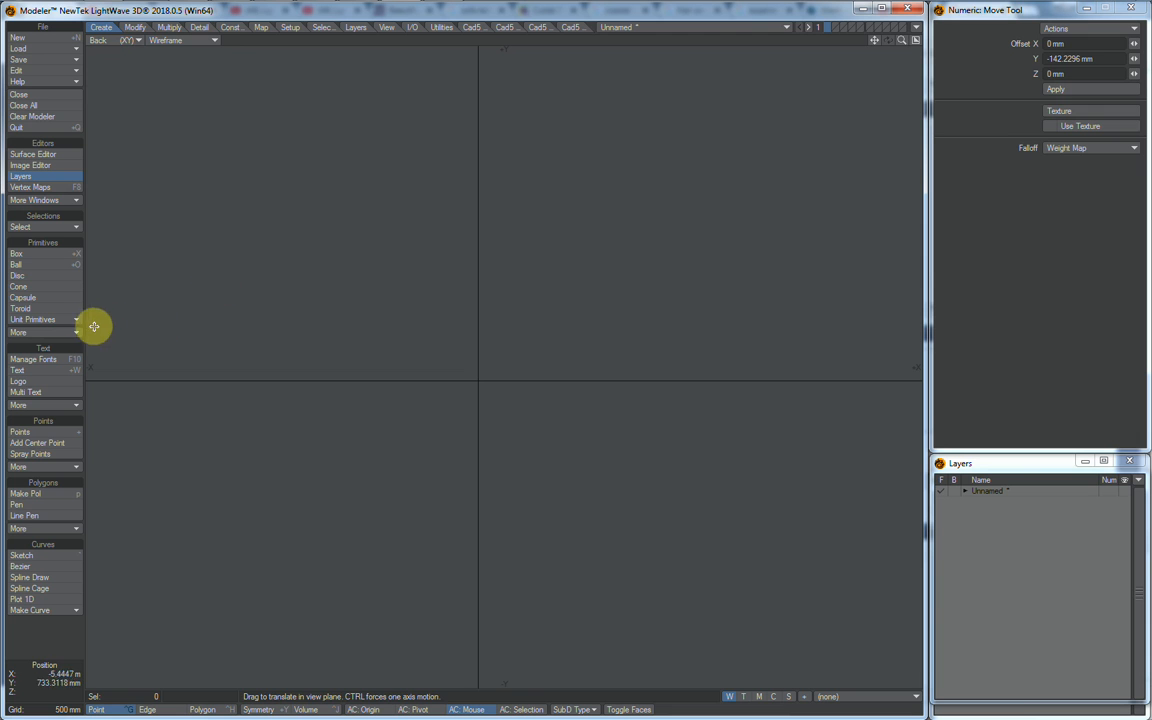
left_click(17, 275)
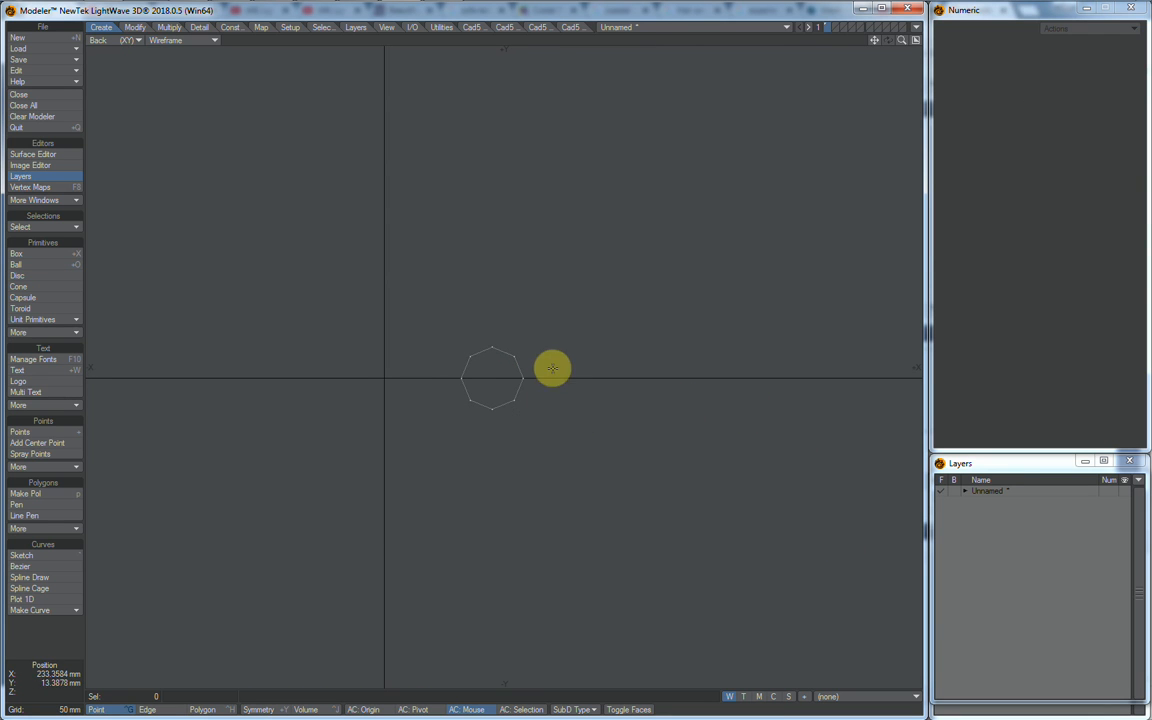
mouse_move(674, 568)
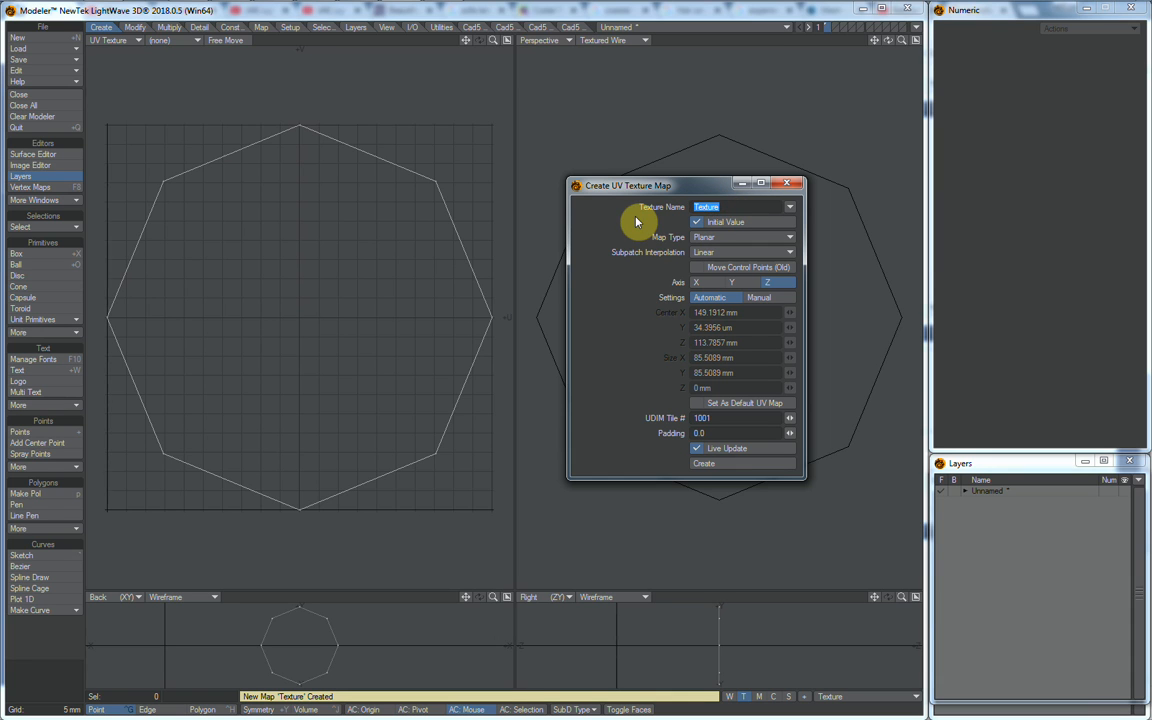
- Create a planar UV map named 'Spring' on the Z axis and close its settings
type("Sprn")
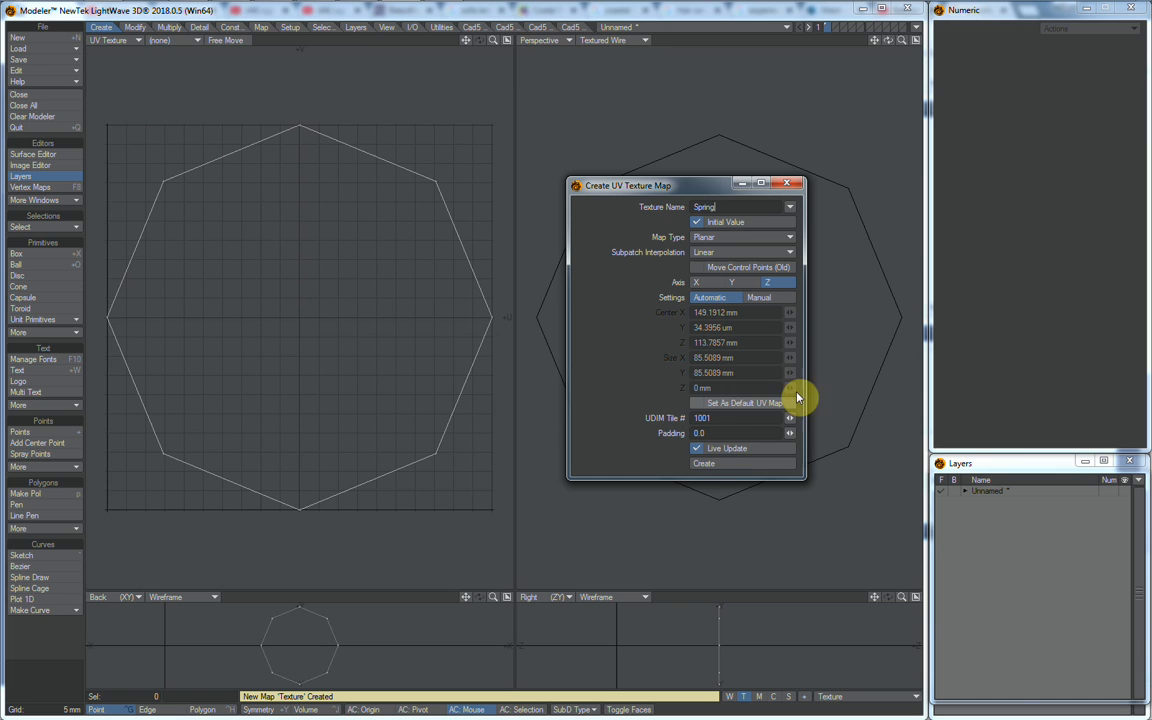
left_click(703, 463)
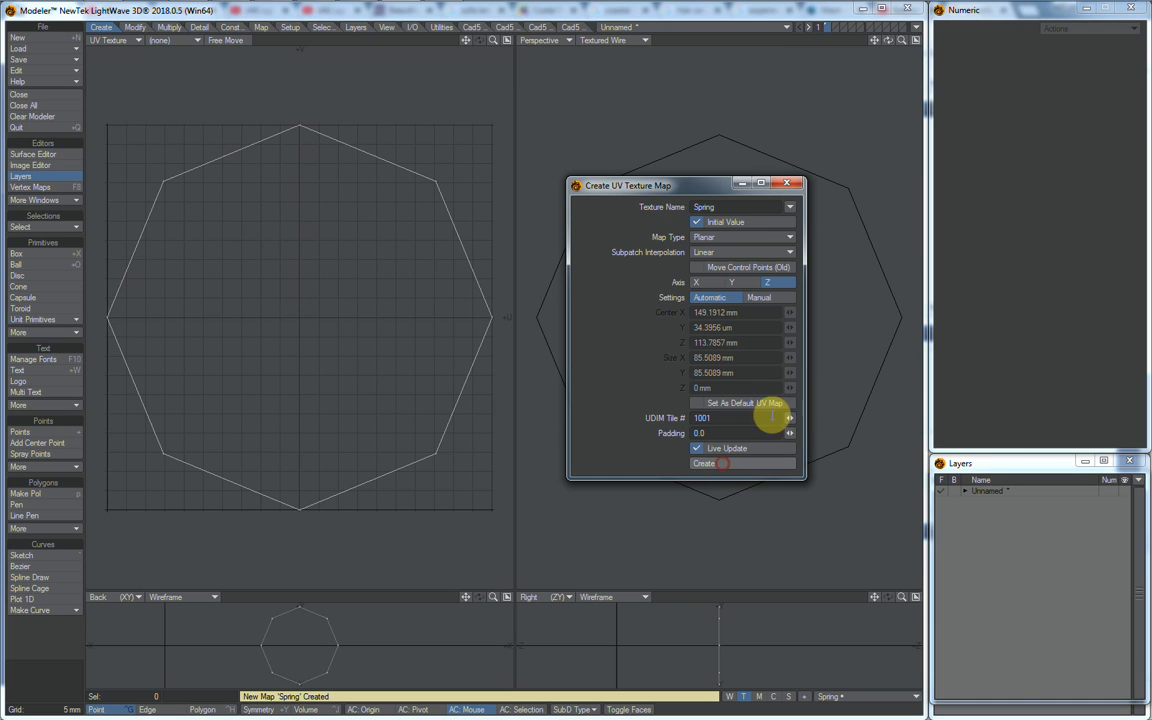
left_click(704, 463)
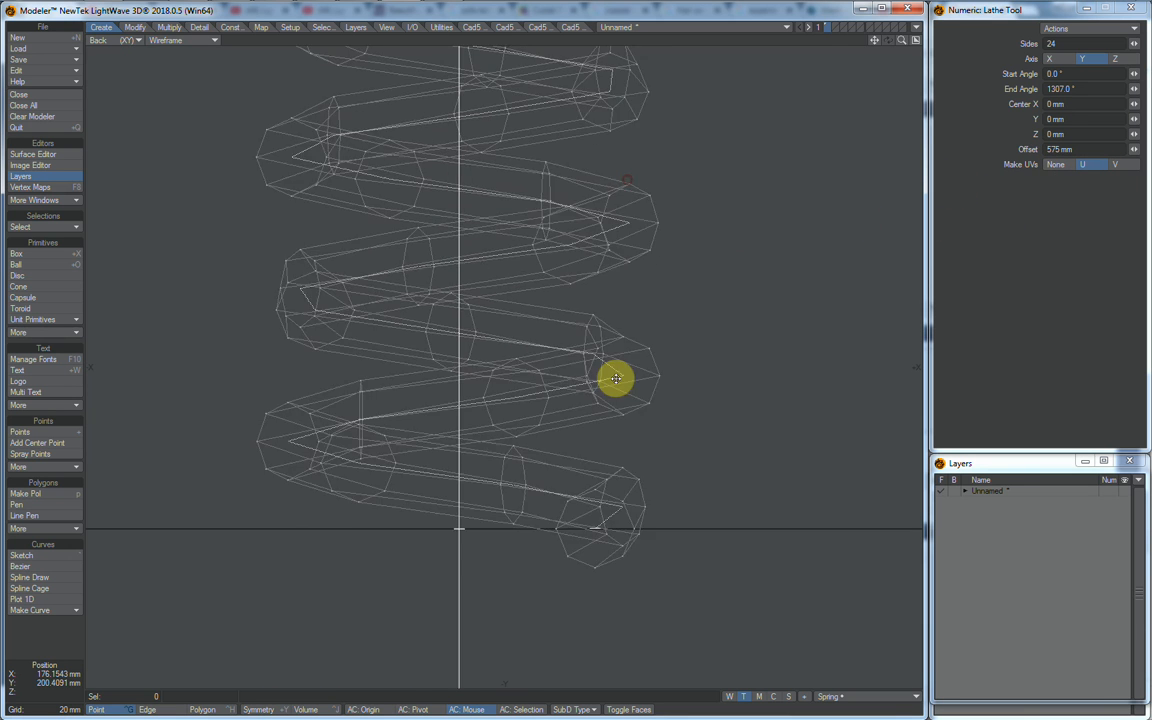
- Lathe the disc on Y with 24 sides, 1307° end angle, 575 mm offset, then orbit to inspect
left_click(137, 40)
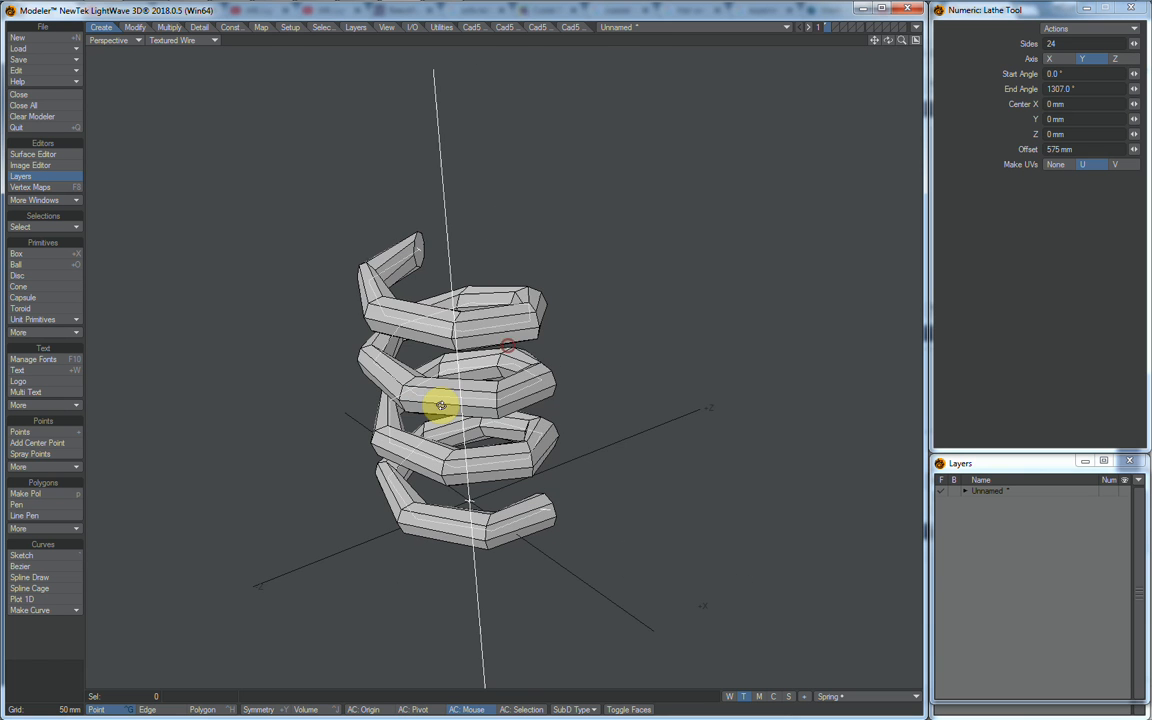
left_click_drag(441, 405, 583, 318)
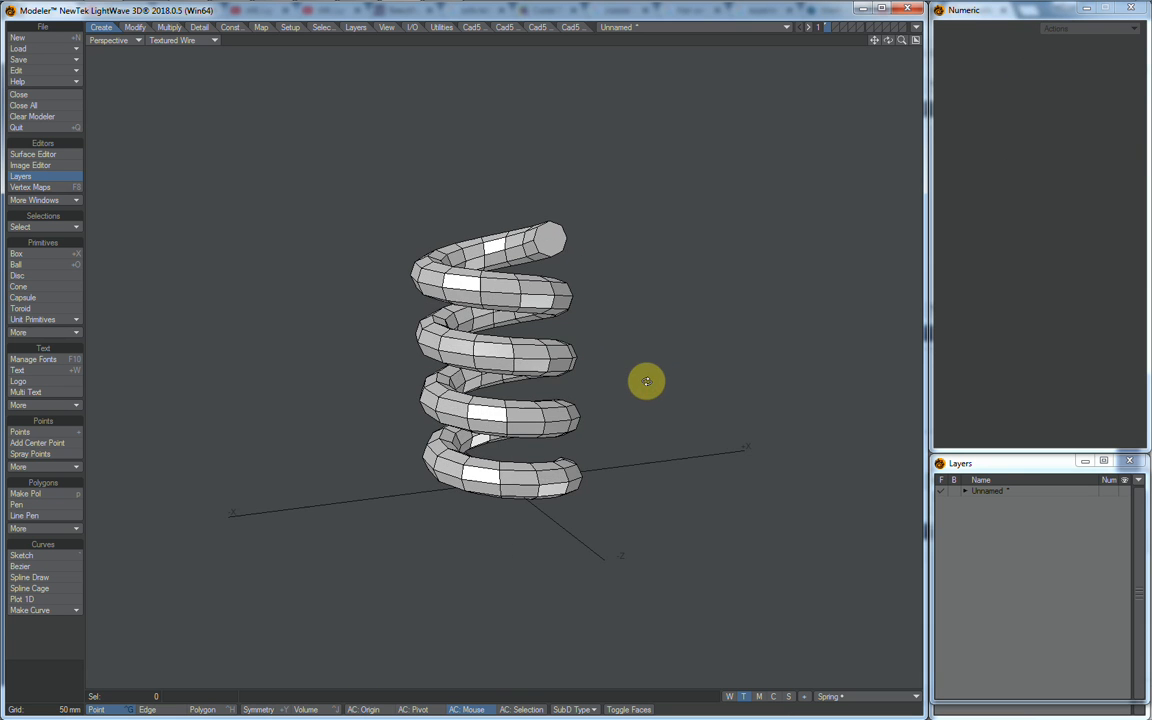
left_click_drag(647, 381, 595, 381)
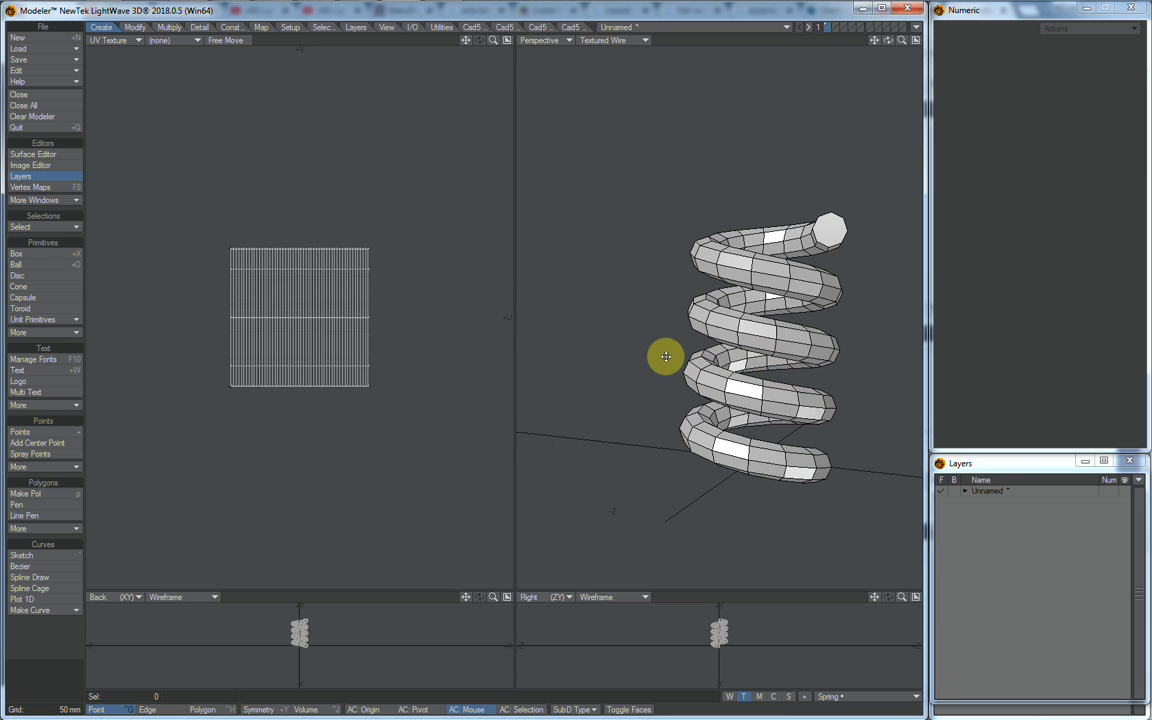
- Rotate the Perspective view to see the spring beside its dense UV grid
left_click_drag(666, 357, 332, 234)
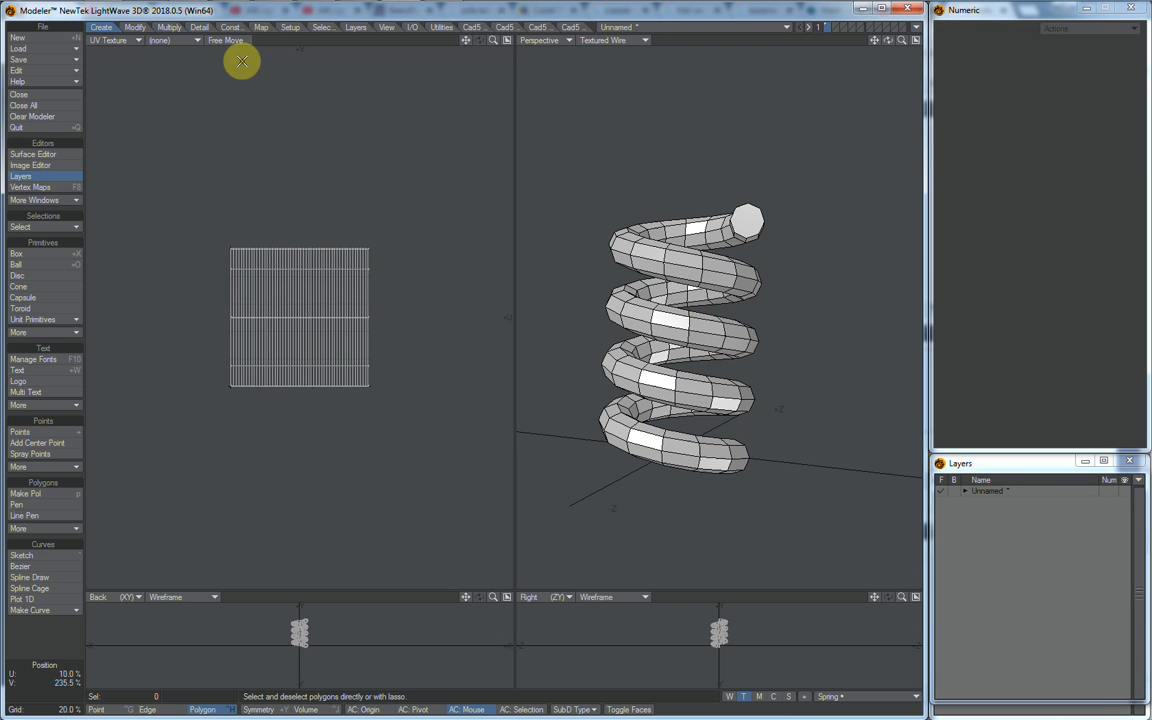
- Convert the Spring UV map's U values into a weight map named 'UpAndDown'
left_click(260, 27)
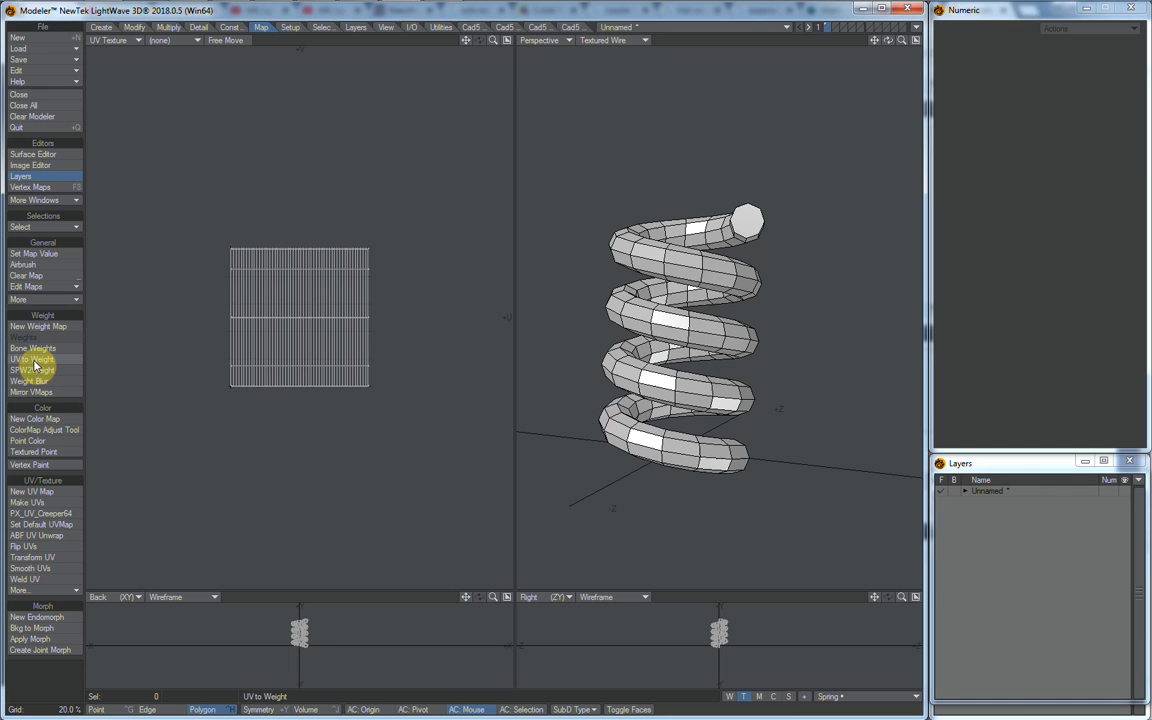
left_click(31, 359)
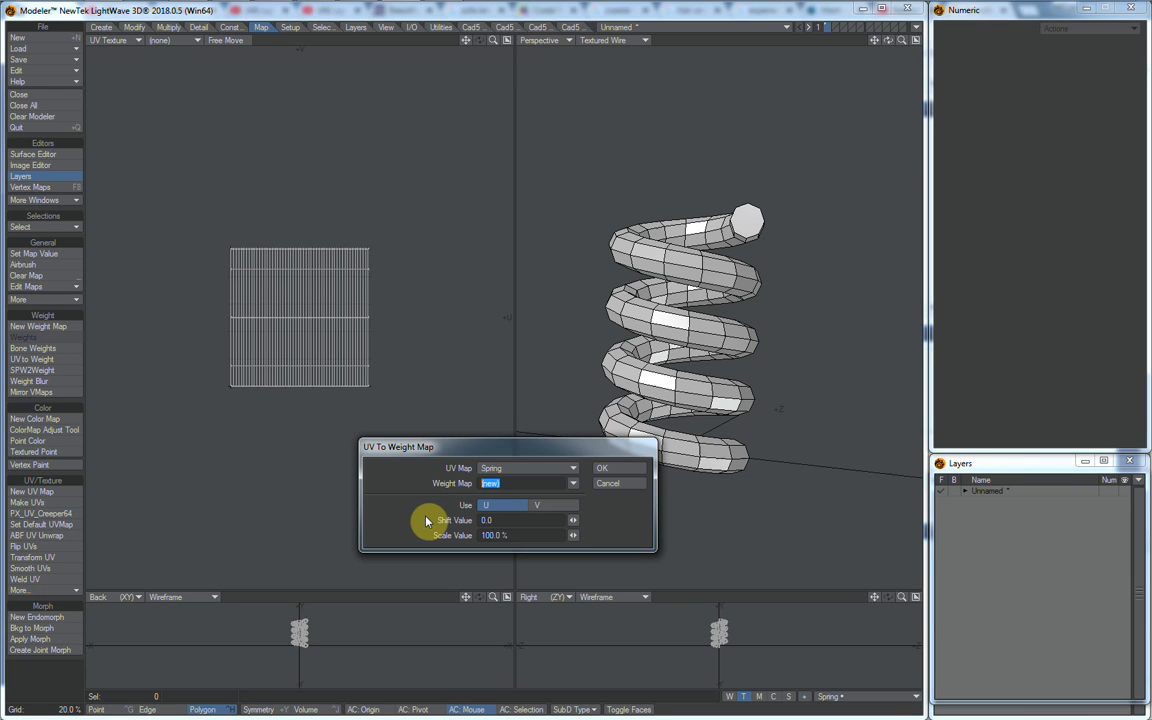
type("UpA")
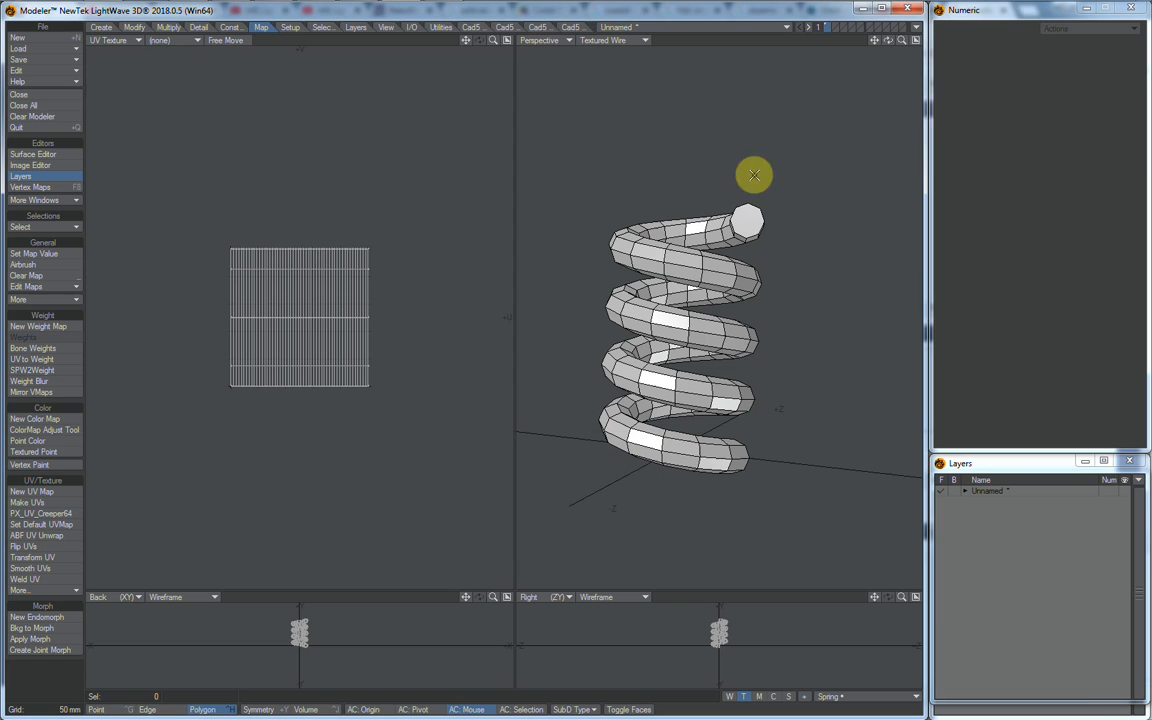
- Weight-shade the Perspective view and test the weight-map falloff by dragging the spring's top
left_click(614, 40)
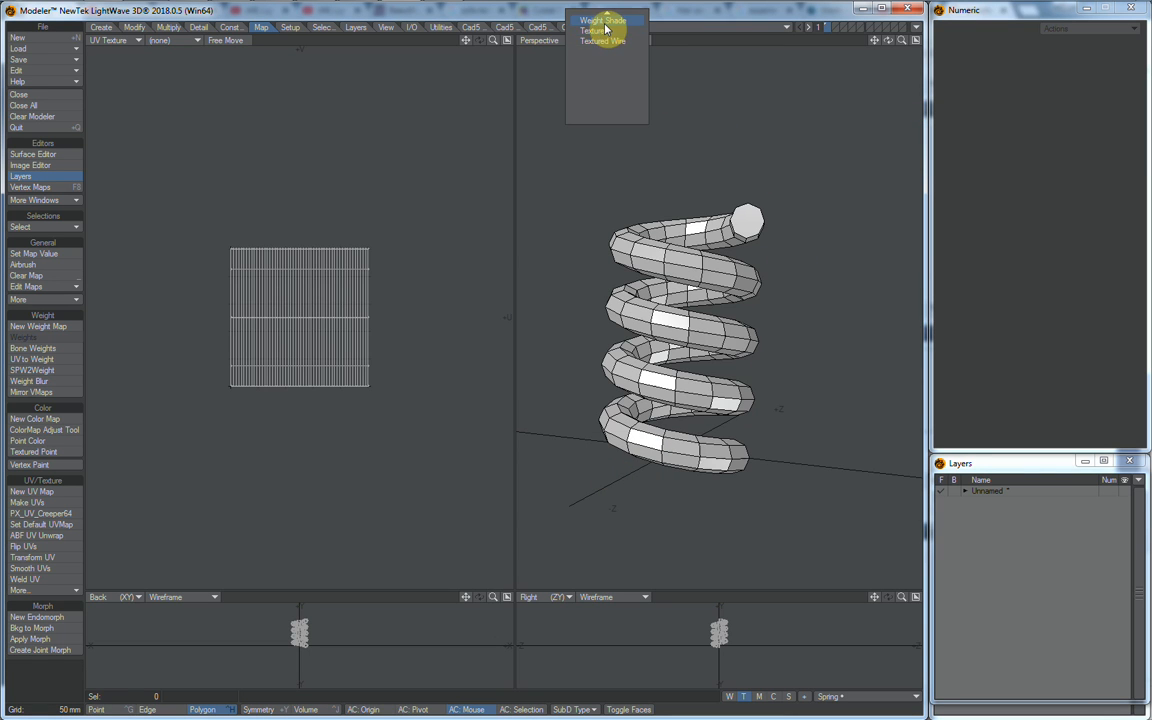
left_click(603, 20)
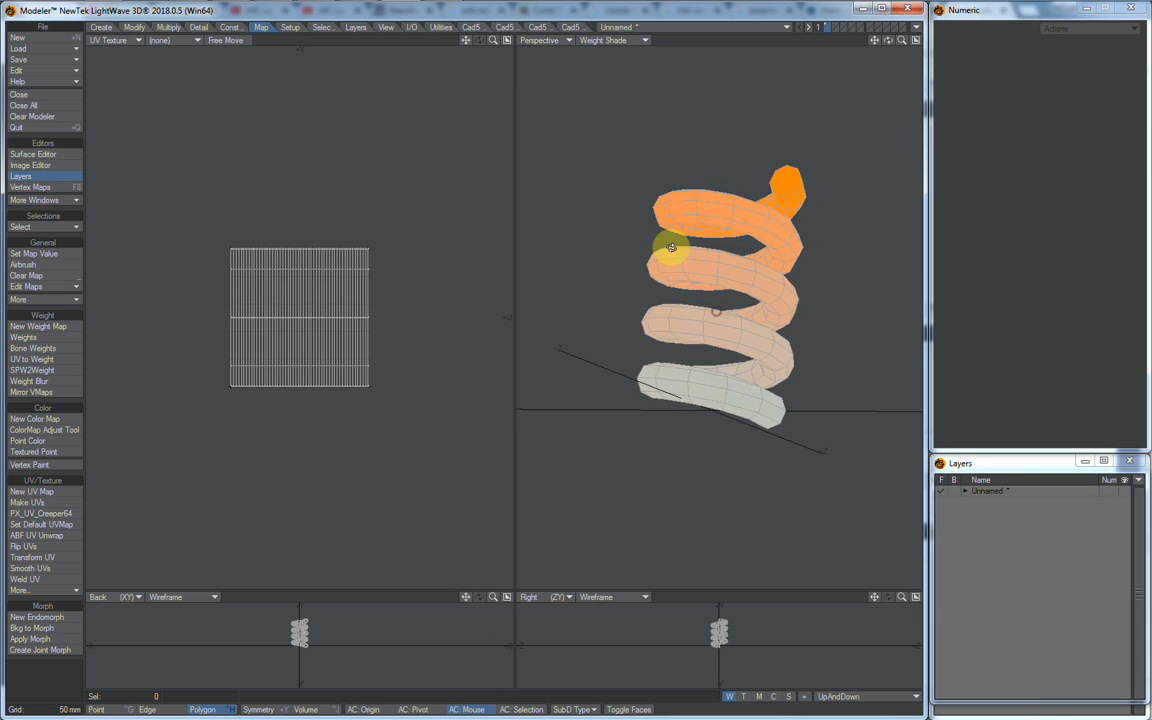
left_click_drag(672, 247, 697, 322)
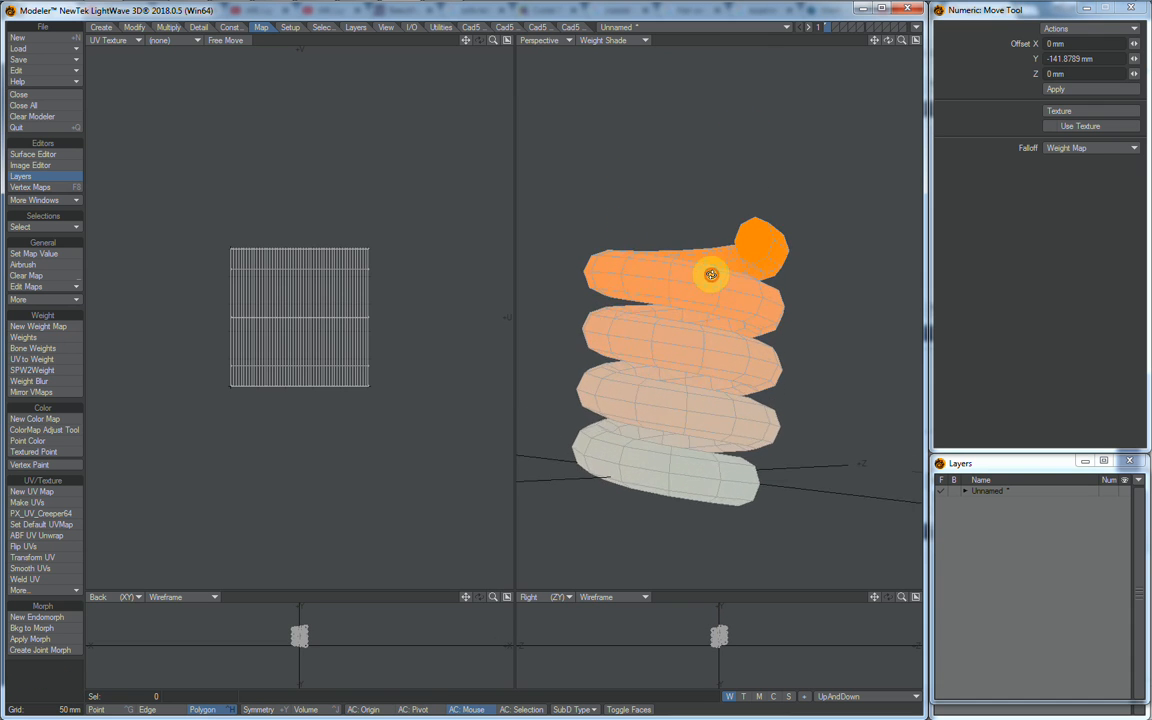
left_click_drag(711, 274, 700, 205)
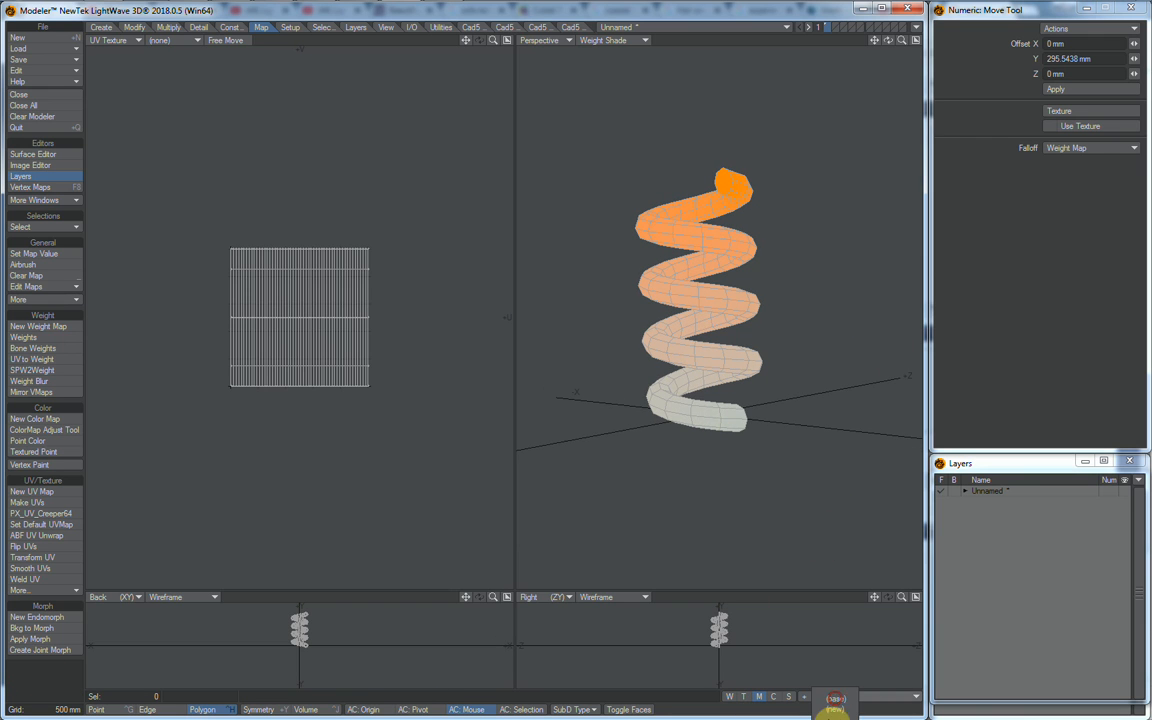
left_click(38, 617)
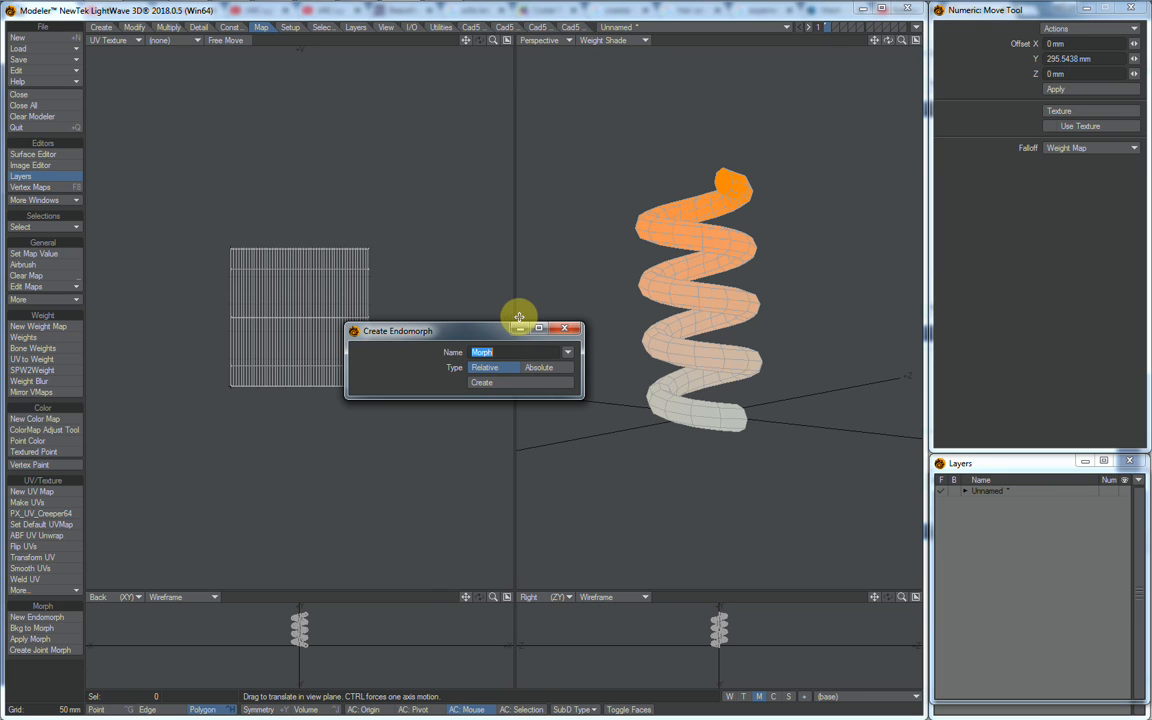
- Create the relative endomorph 'Down' and squash the spring's coils downward in it
type("Down")
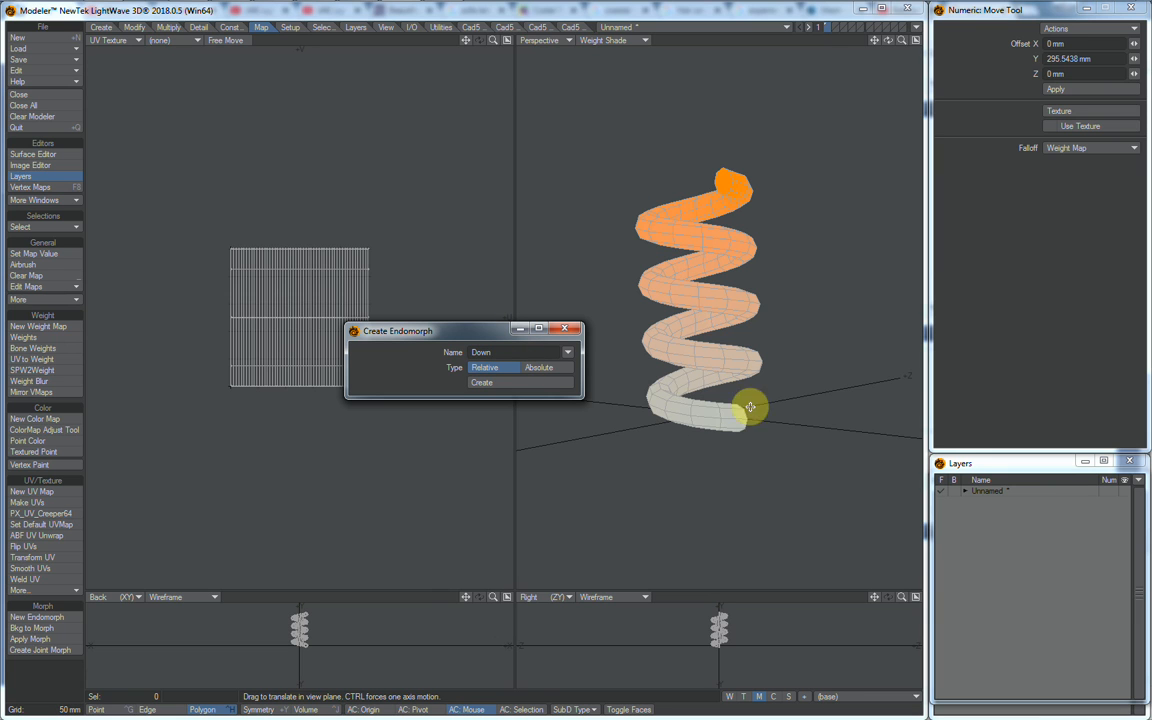
left_click(481, 382)
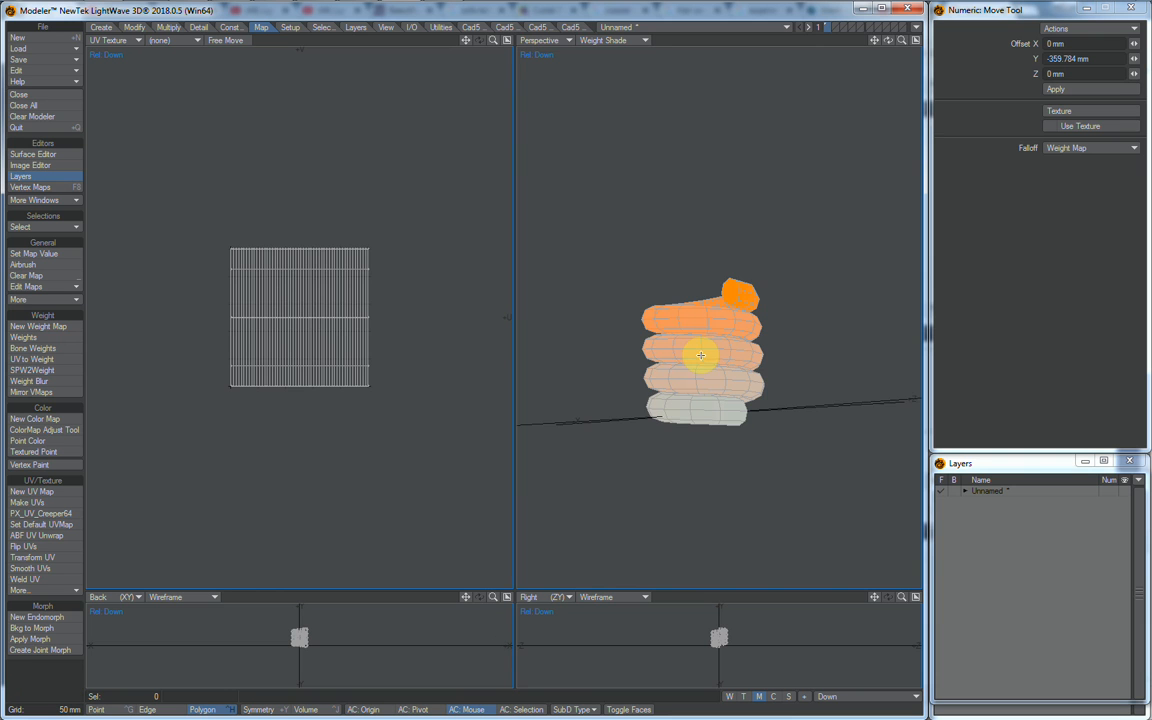
left_click_drag(701, 356, 705, 362)
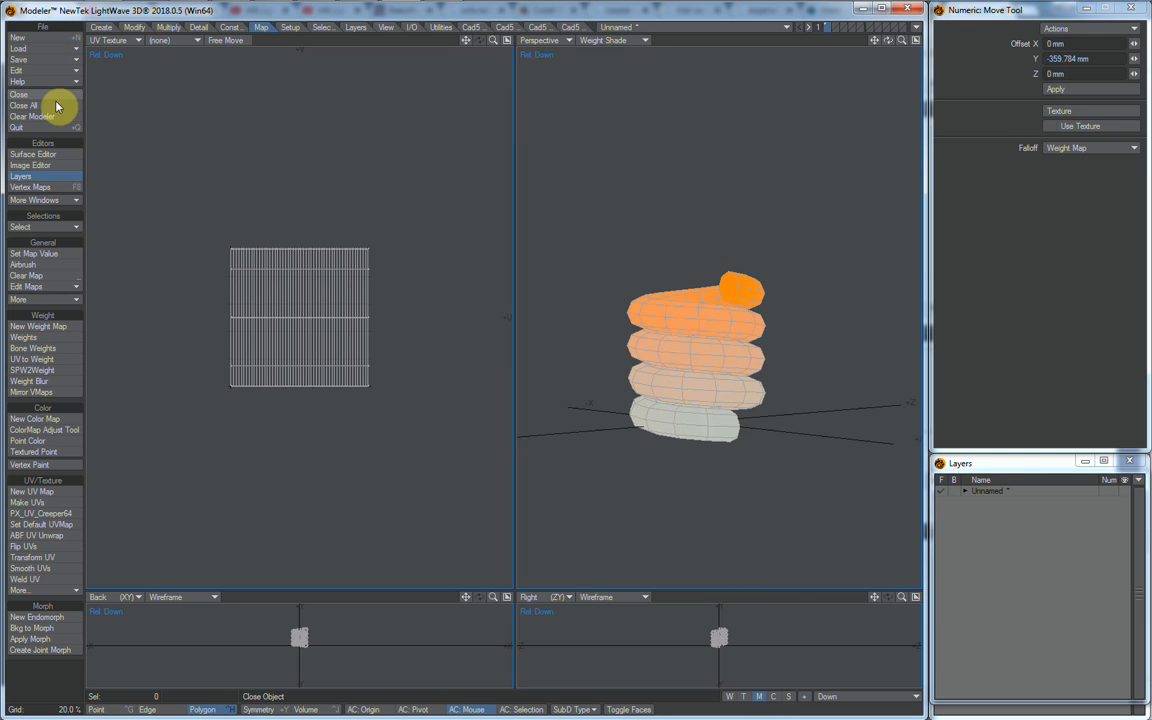
mouse_move(55, 69)
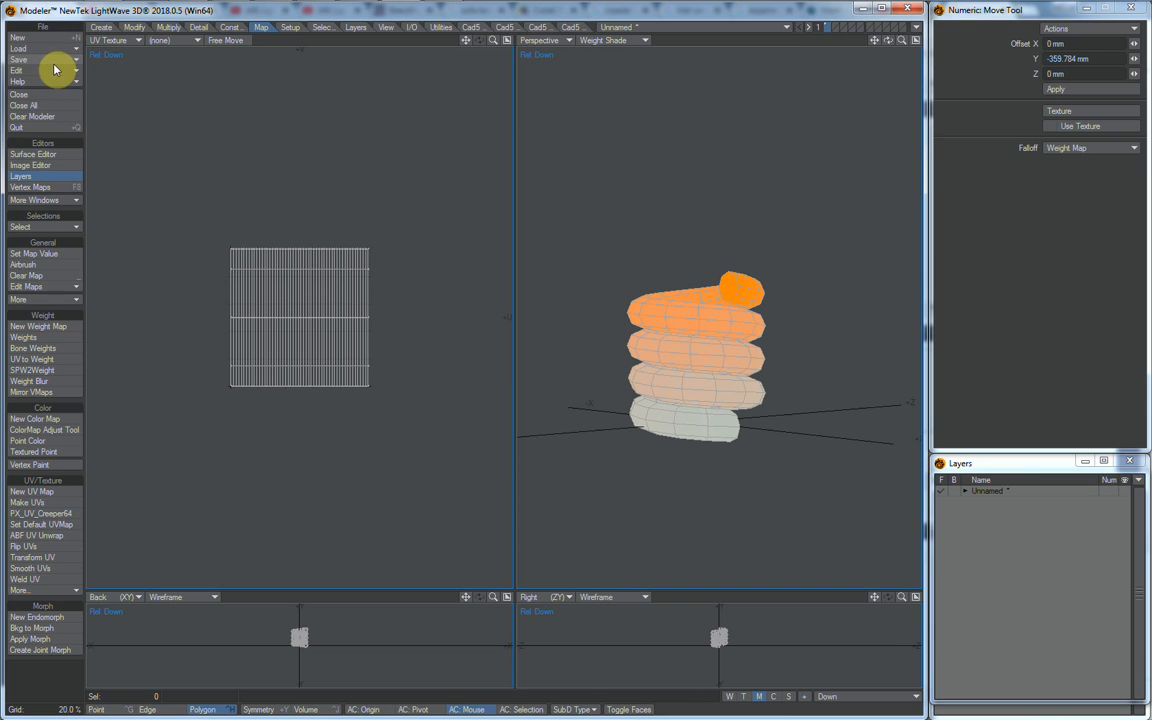
- Save the spring object to the Desktop under the name 'Spring'
left_click(18, 59)
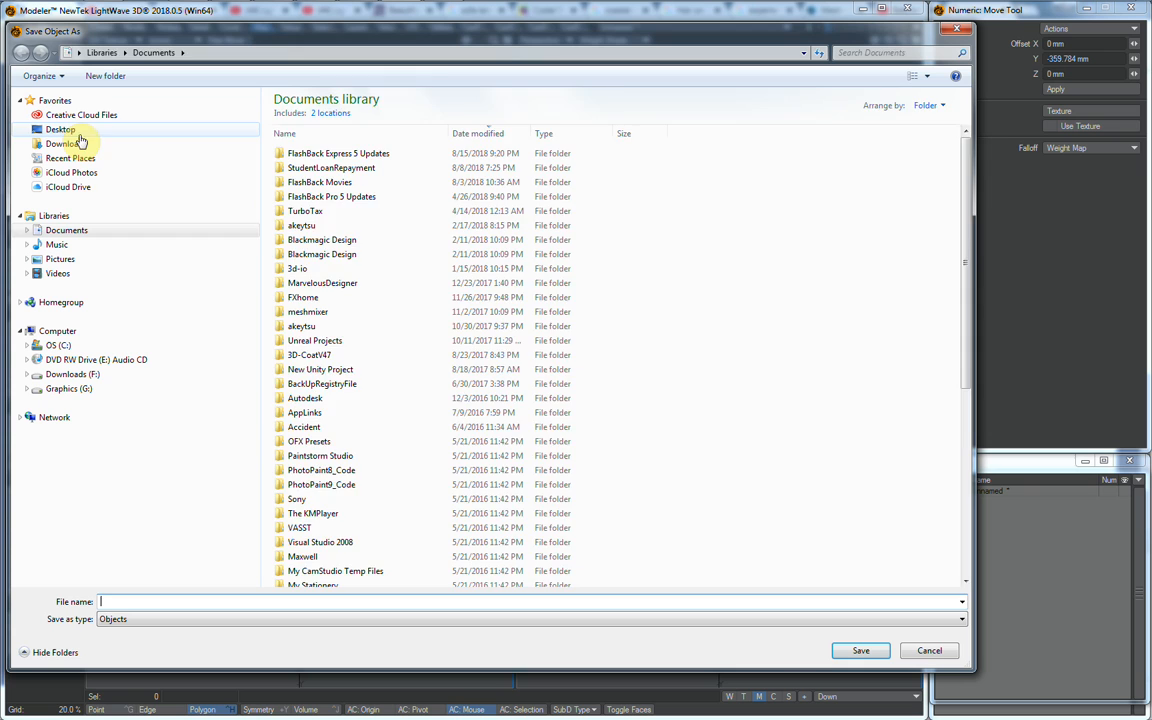
left_click(60, 129)
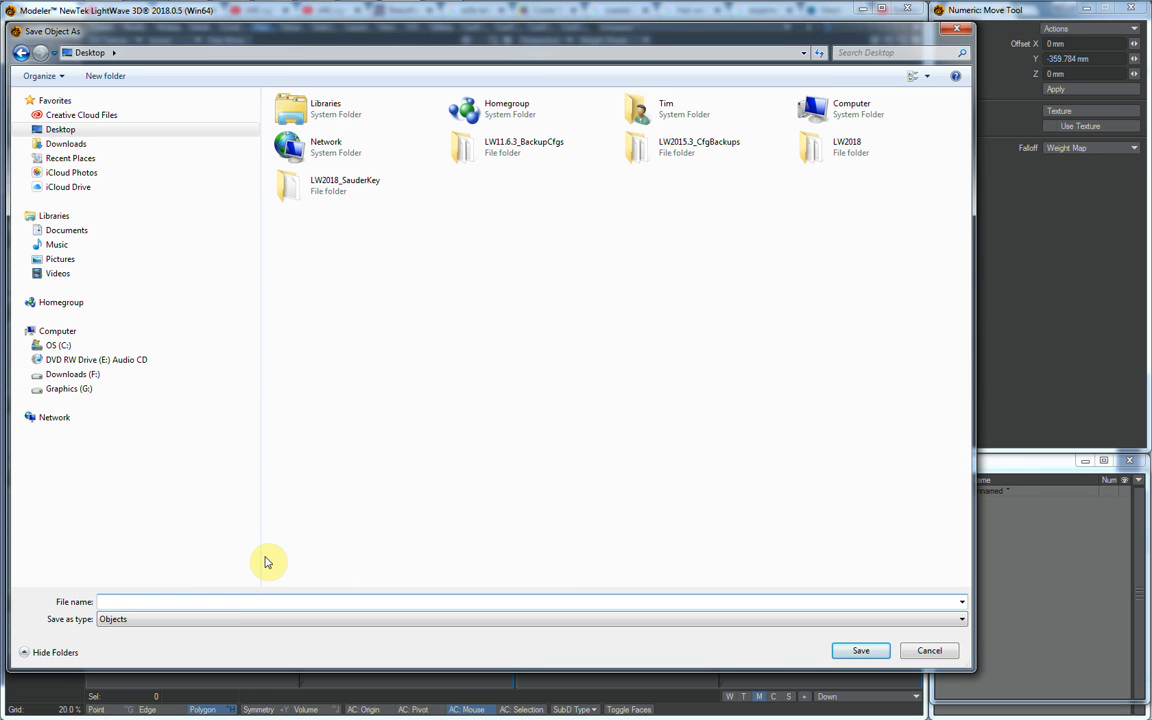
type("Spring")
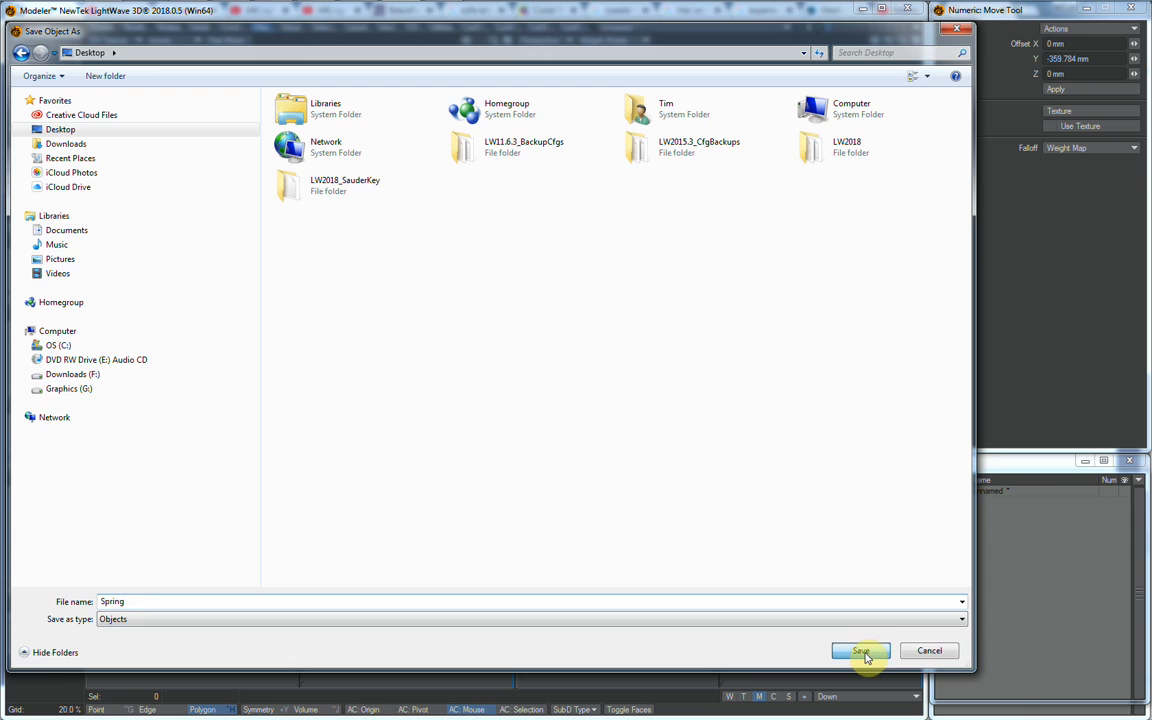
left_click(860, 651)
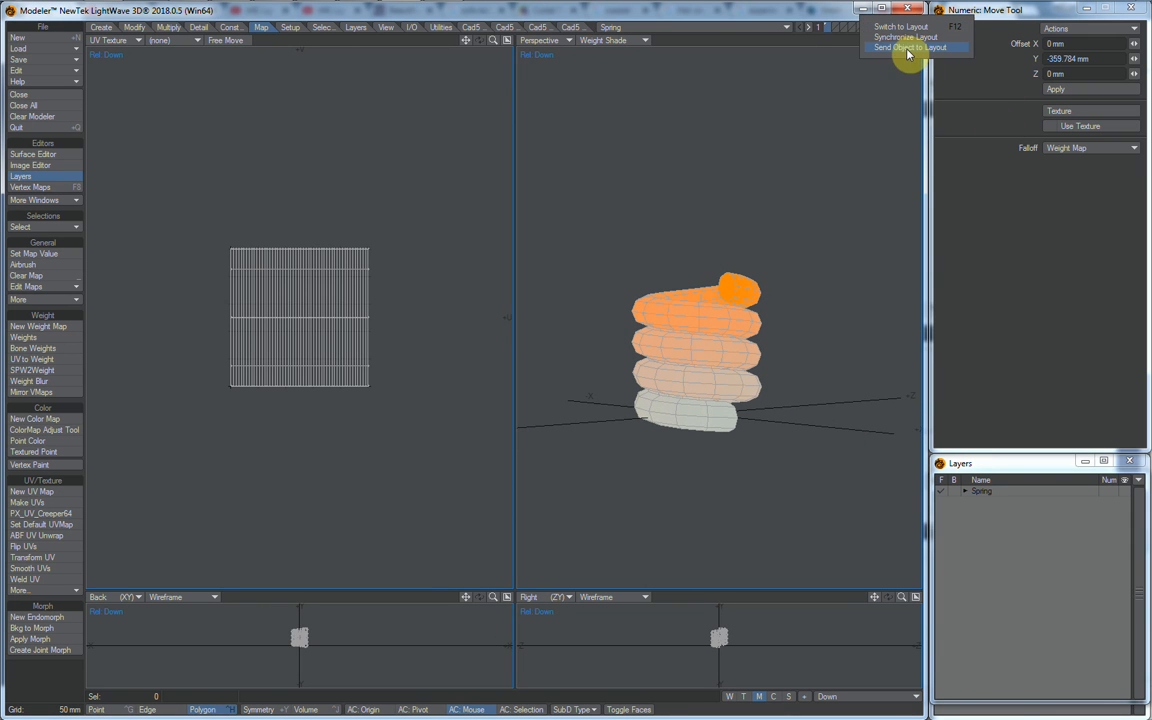
- Send the Spring object to Layout and open its Object Properties
left_click(901, 47)
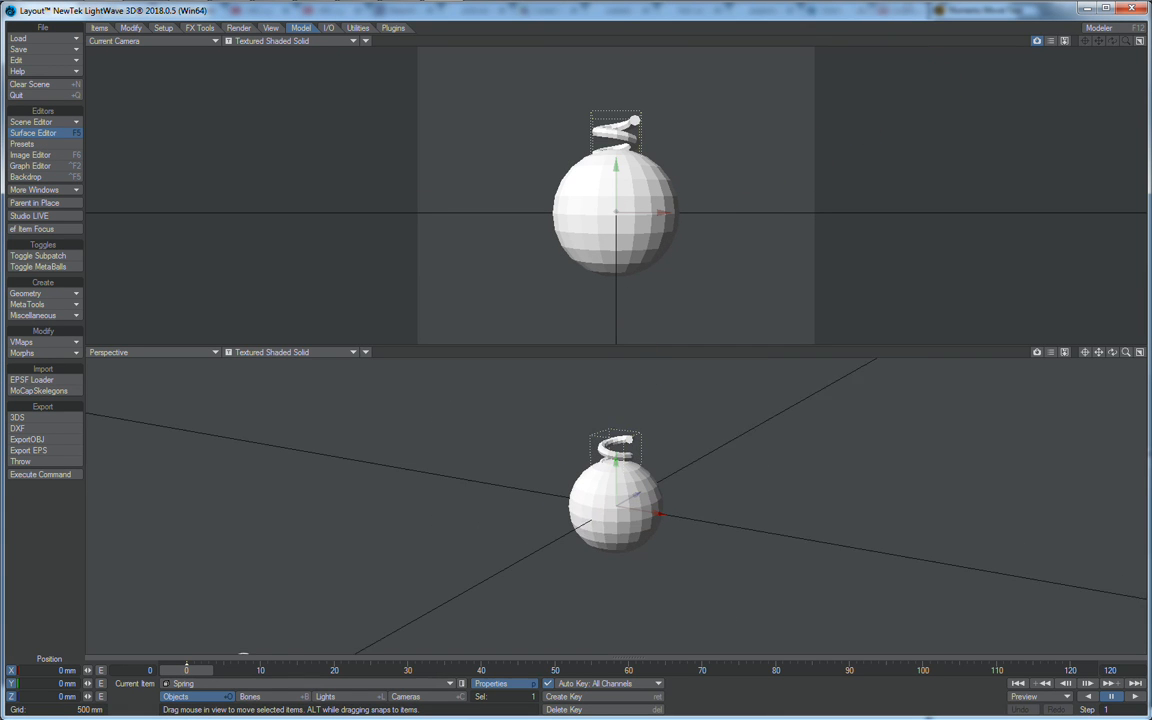
left_click(645, 551)
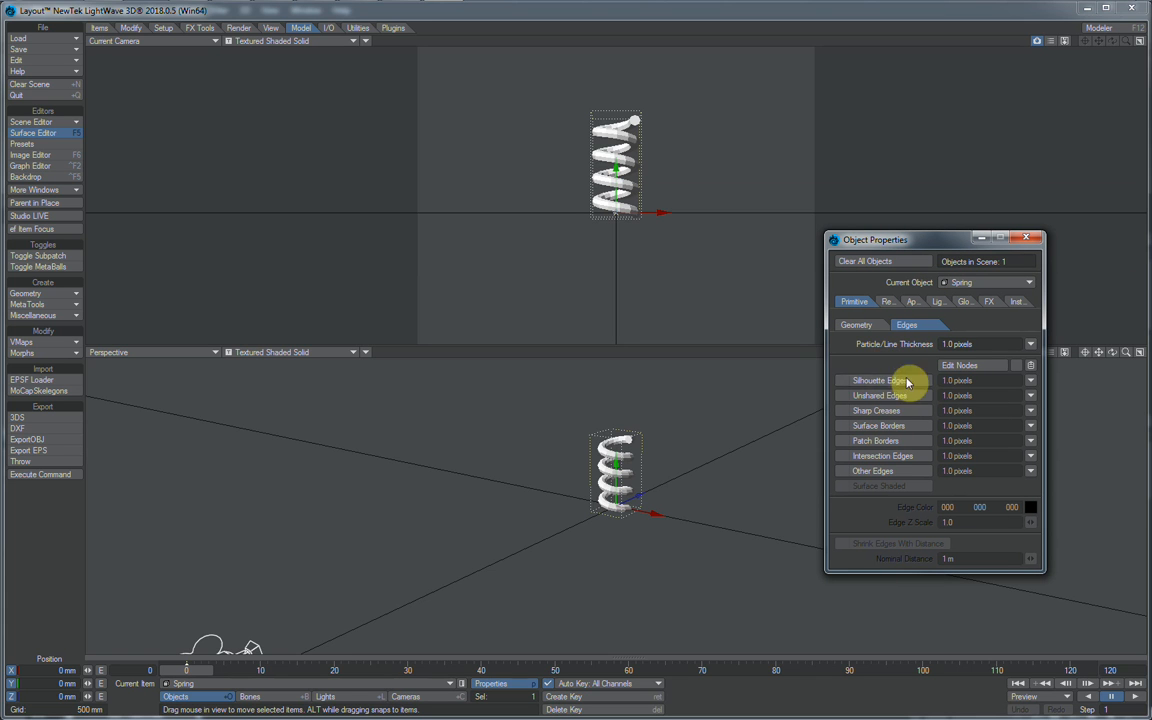
- Show the Spring object's Geometry settings and scroll to the modifier list
left_click(856, 324)
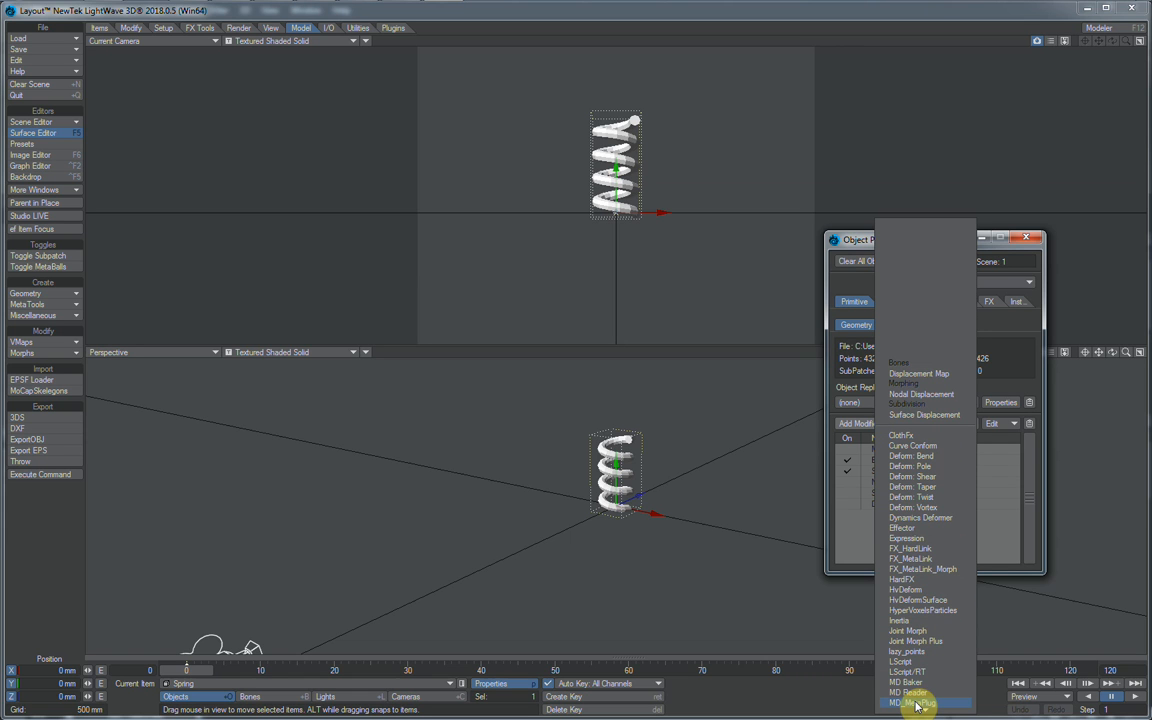
scroll("down", 3)
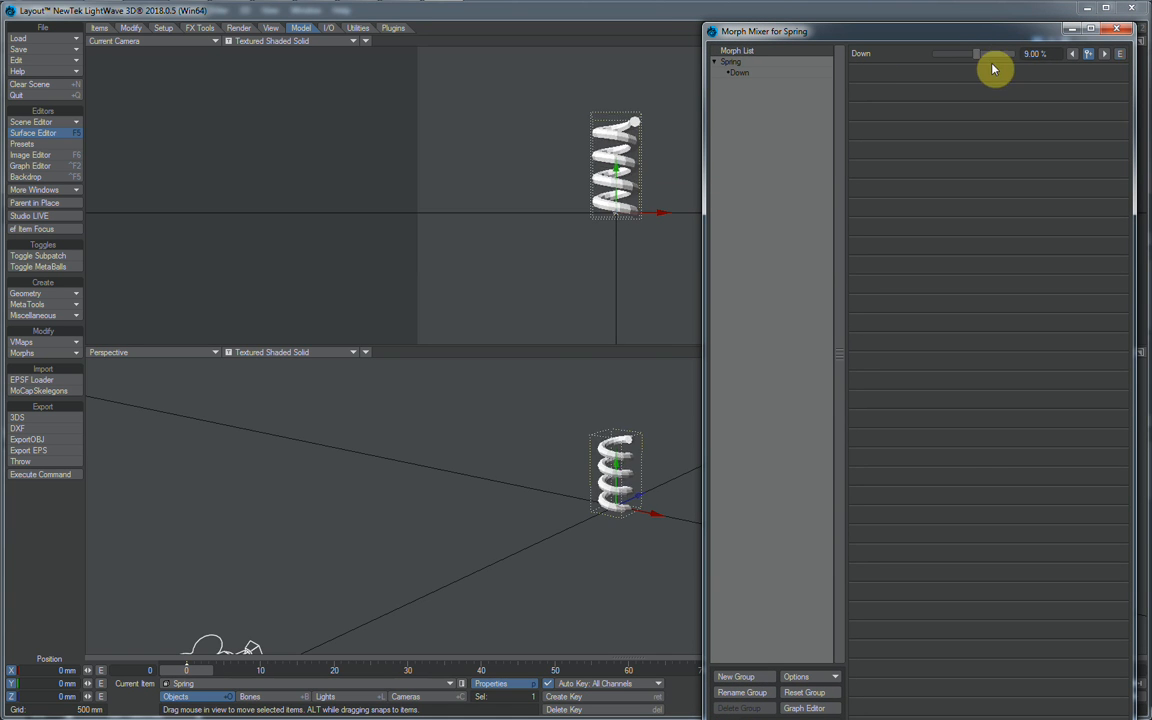
- Raise the Spring's Down morph to 100% to compress the coil, then close Morph Mixer
left_click_drag(975, 53, 990, 53)
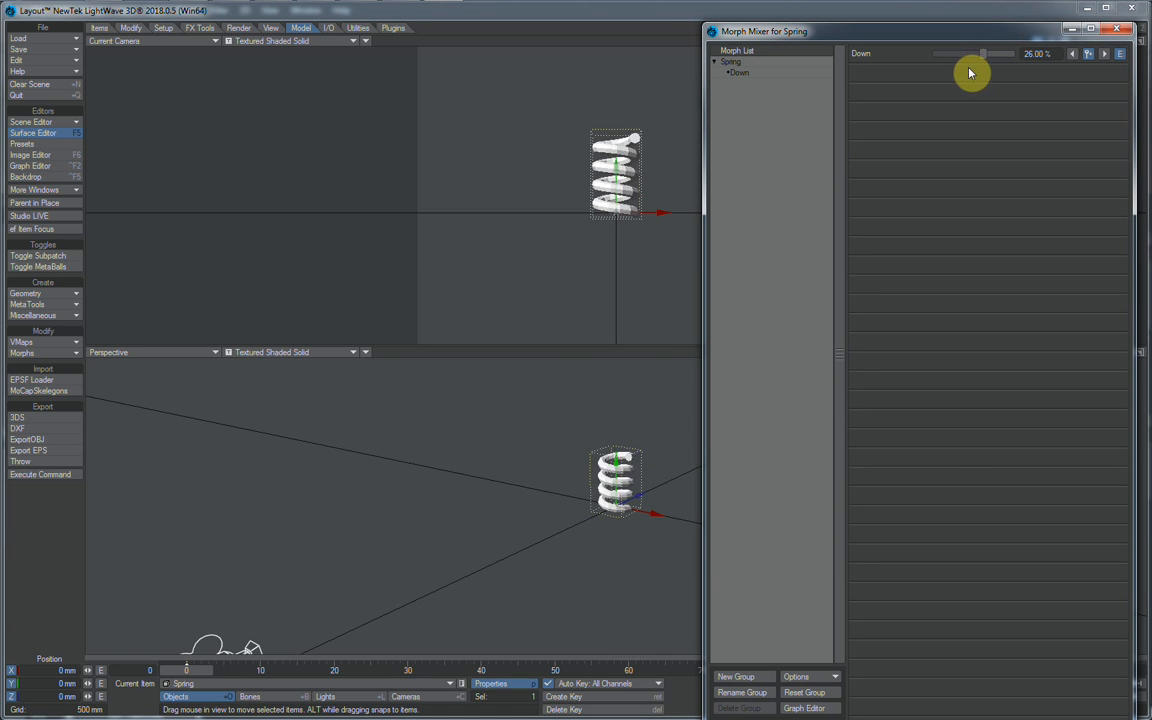
left_click_drag(970, 72, 1007, 72)
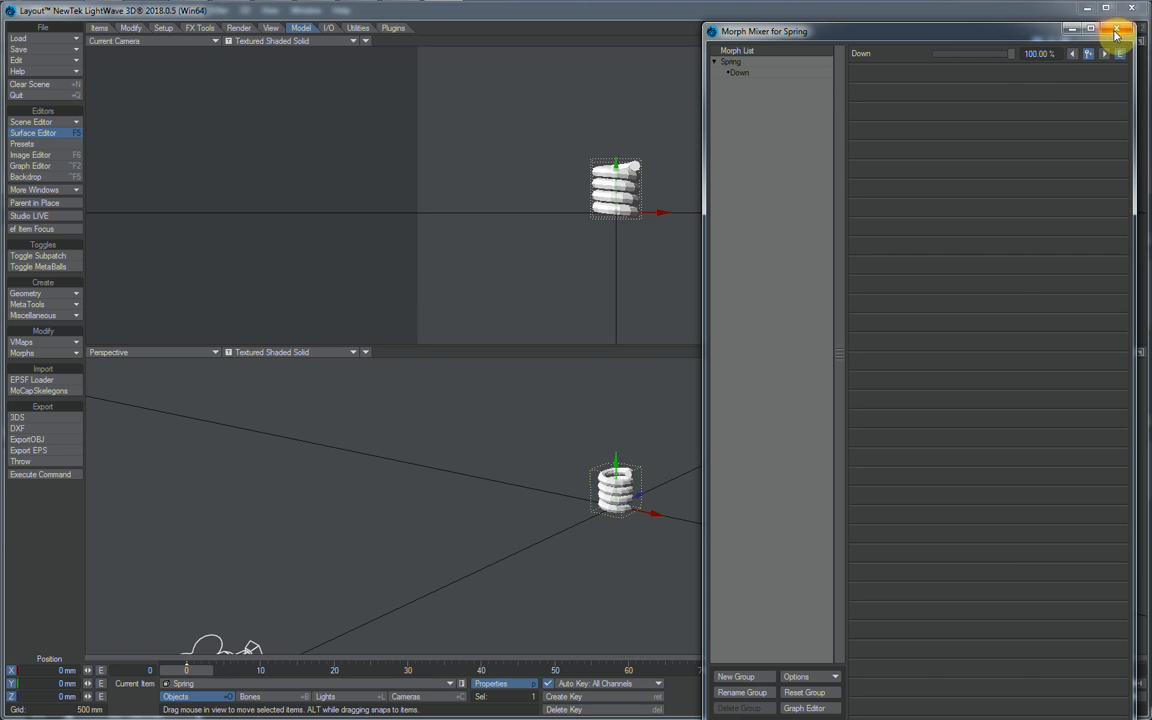
left_click(1117, 31)
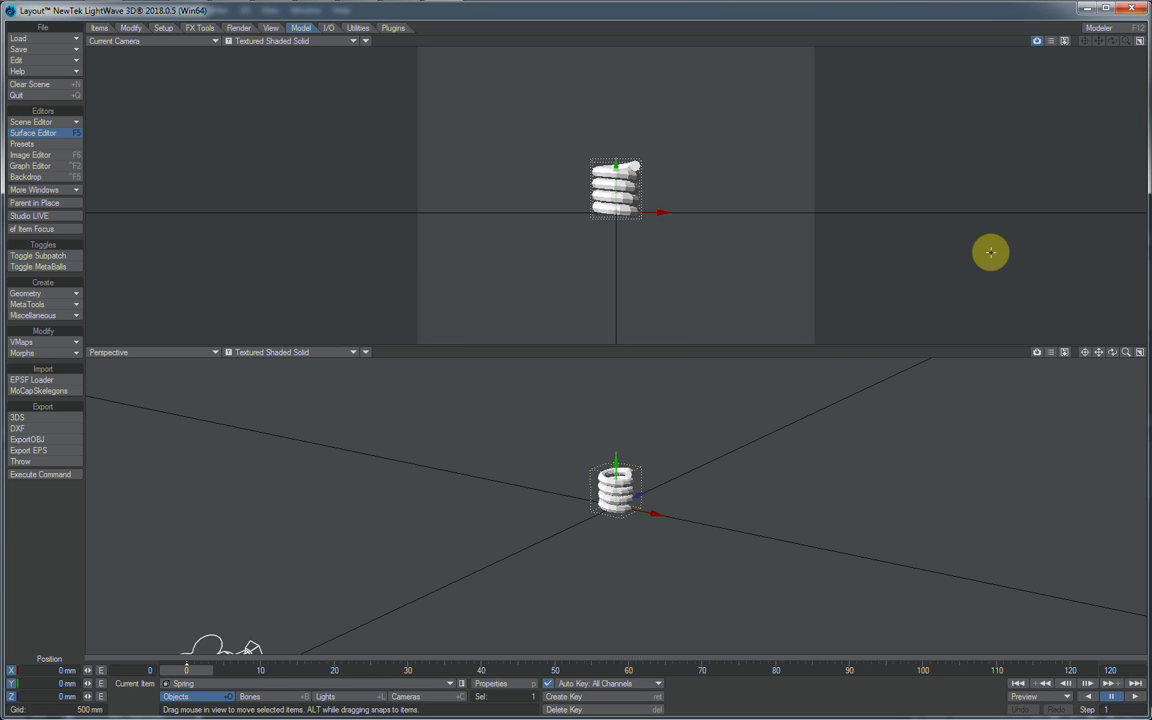
mouse_move(967, 187)
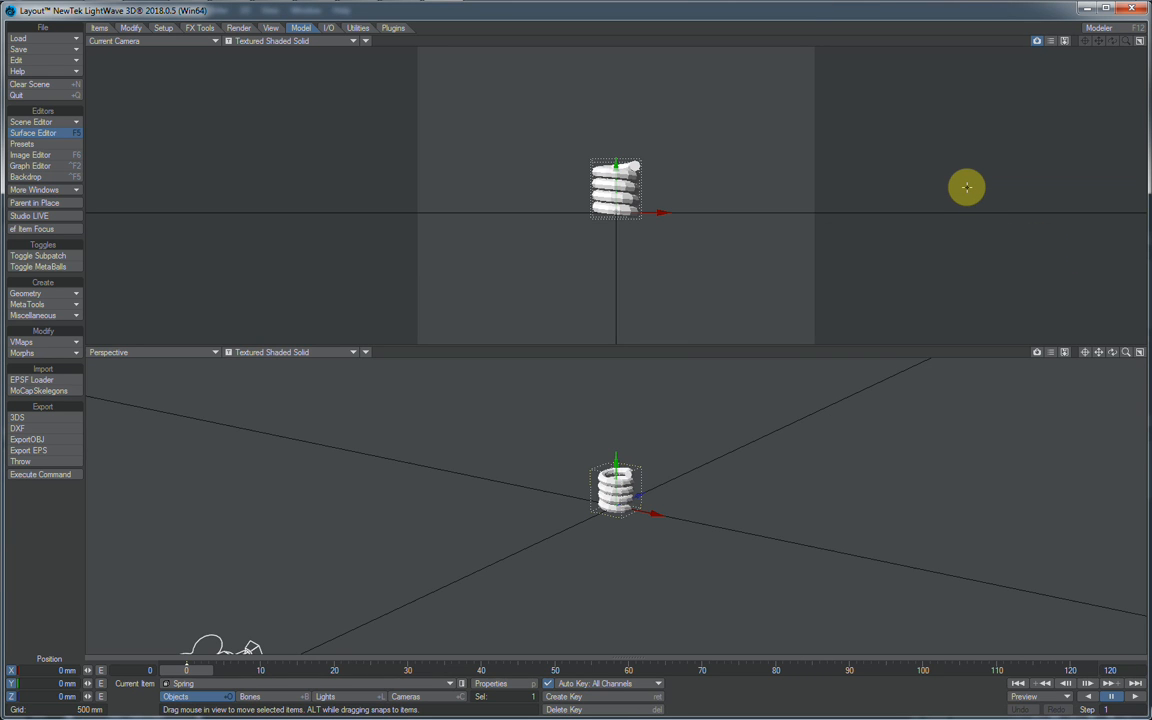